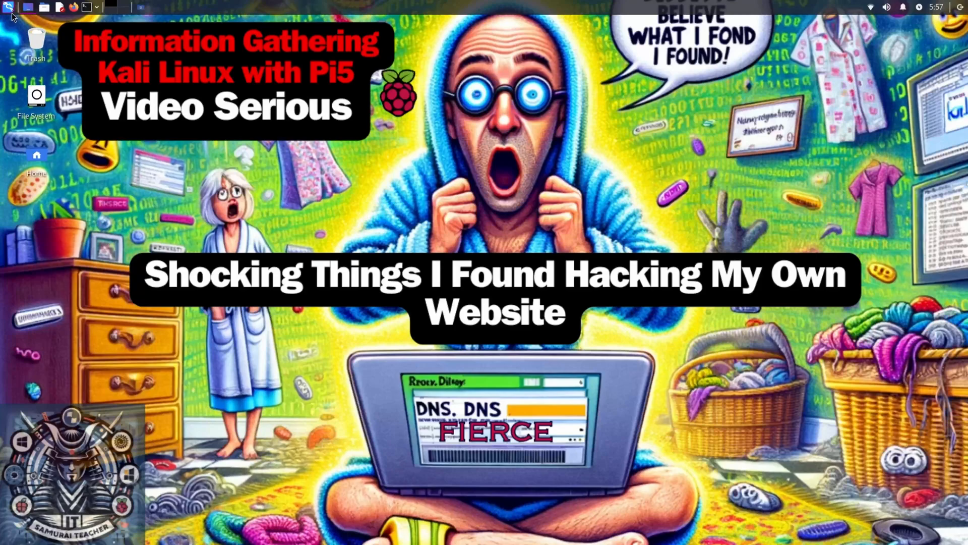
Launch a DNS Analysis tool from 01 - Information Gathering to open a terminal.
{"action": "left_click", "coordinate": [8, 6]}
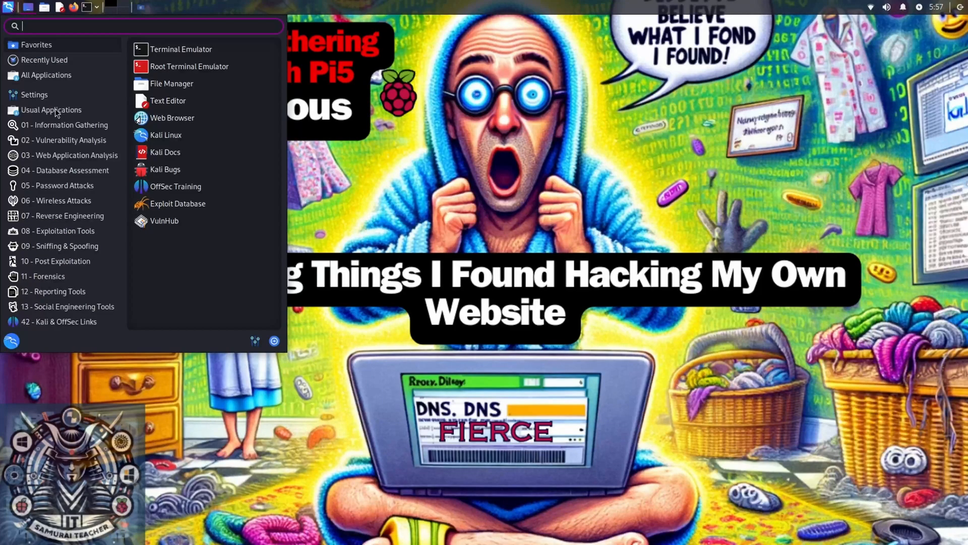
{"action": "left_click", "coordinate": [63, 124]}
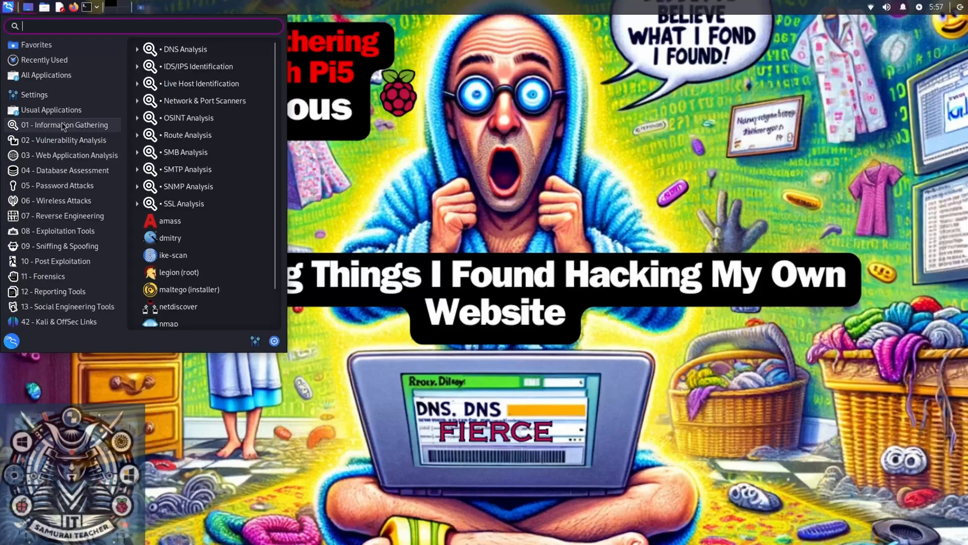
{"action": "mouse_move", "coordinate": [185, 49]}
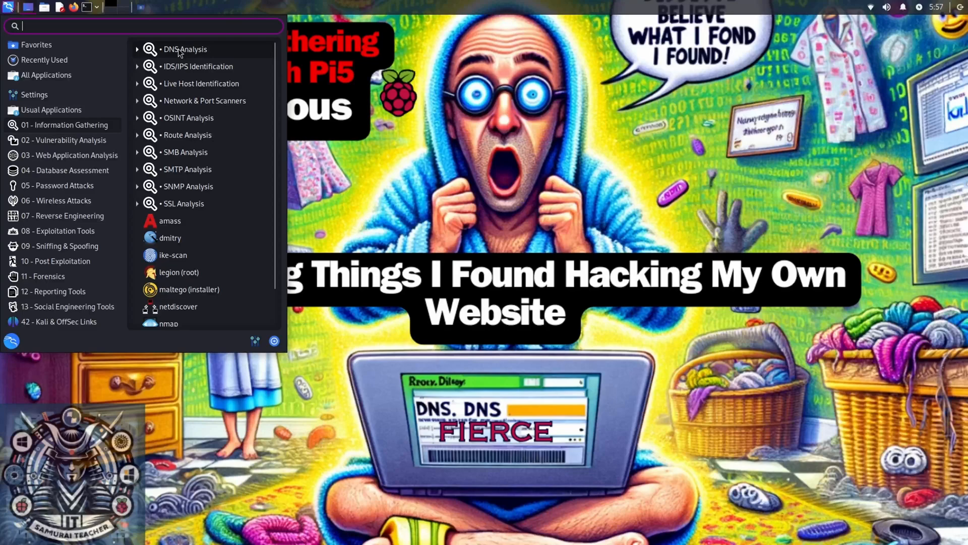
{"action": "left_click", "coordinate": [185, 49]}
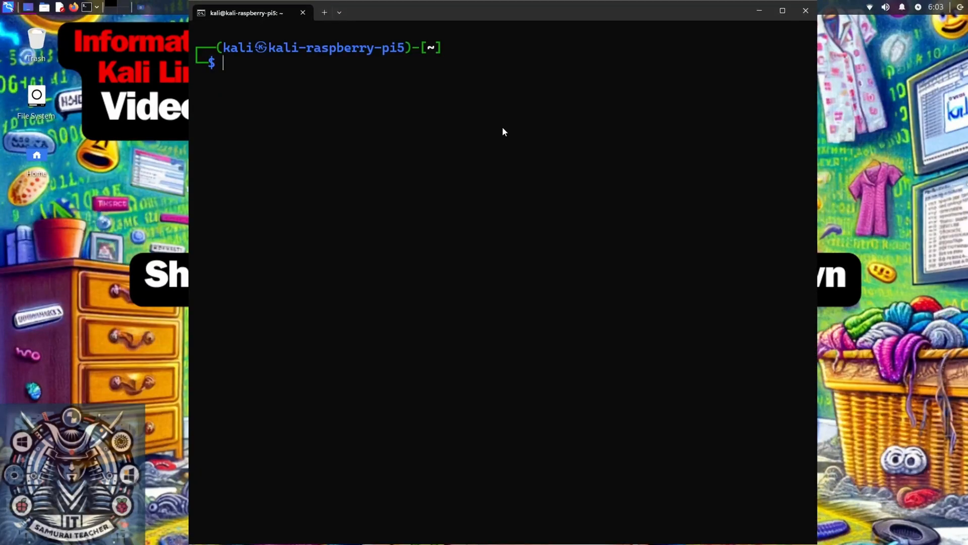
Run fierce --domain kalicyber.com to list name servers, SOA, subdomains and nearby hosts.
{"action": "type", "text": "fierce --domain kalicyber.com"}
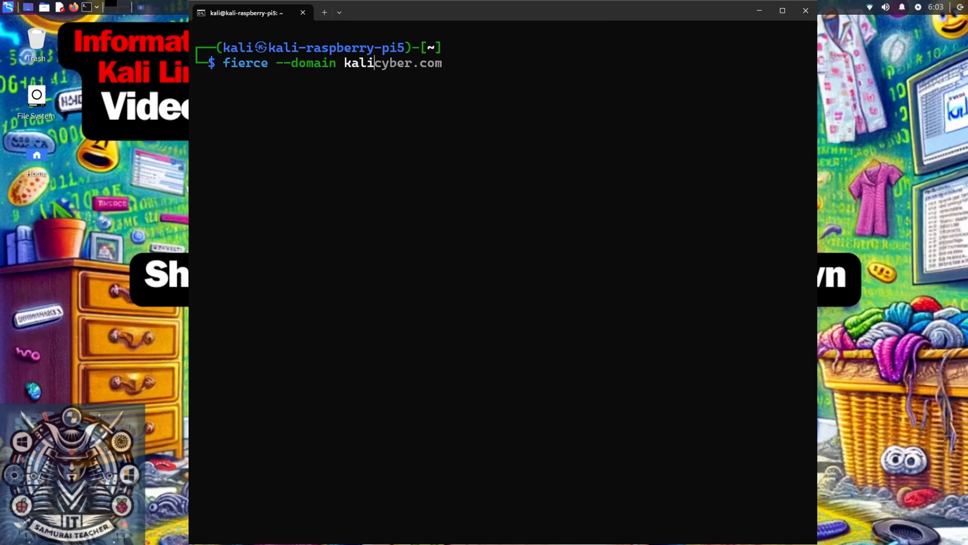
{"action": "type", "text": "_ips."}
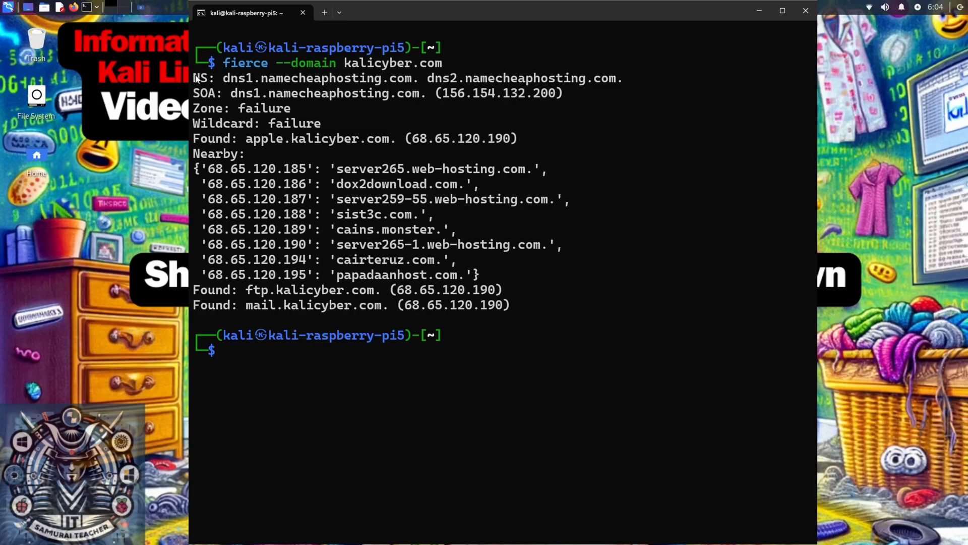
{"action": "mouse_move", "coordinate": [200, 78]}
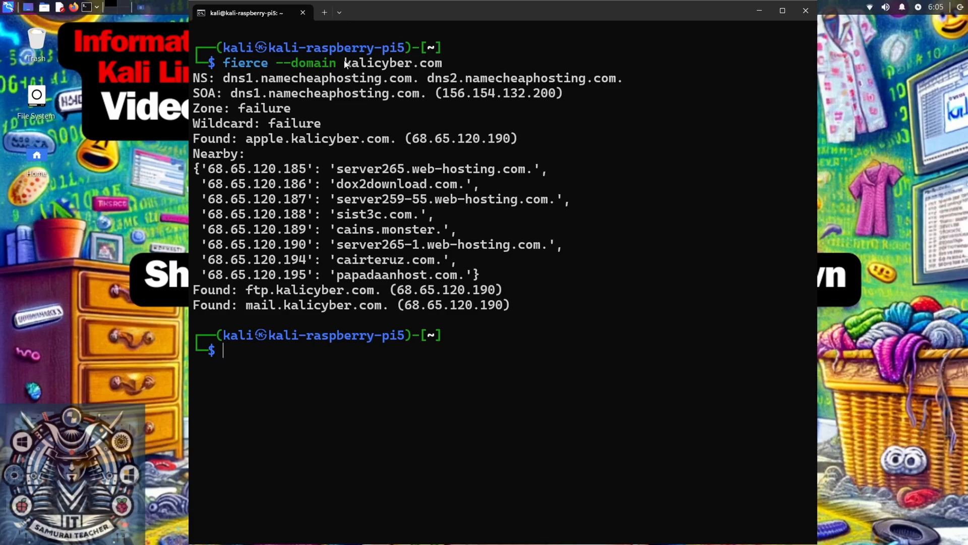
{"action": "double_click", "coordinate": [391, 63]}
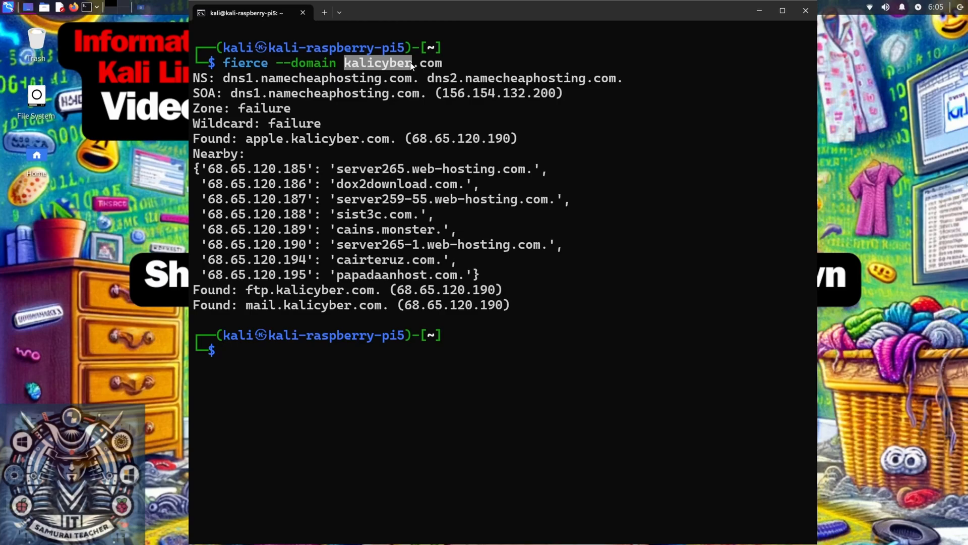
{"action": "mouse_move", "coordinate": [405, 94]}
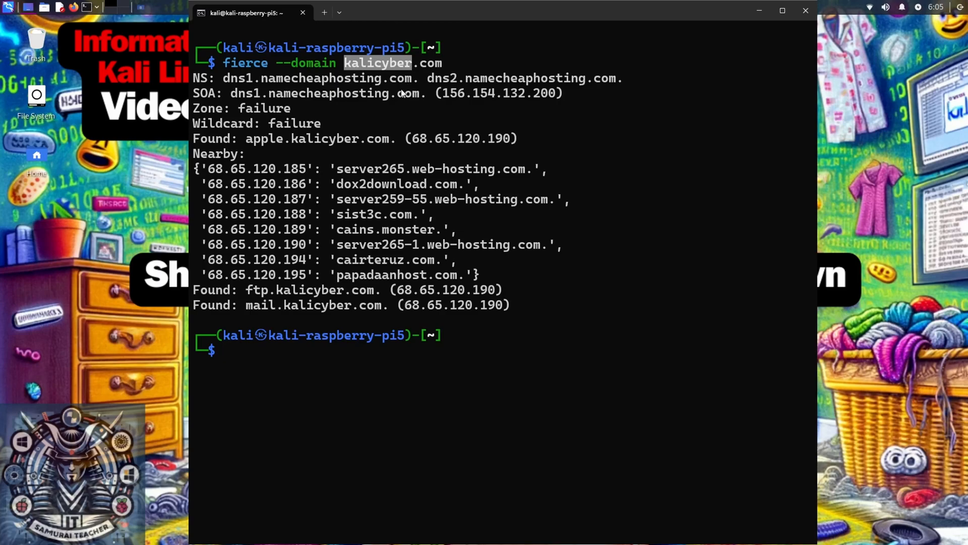
{"action": "mouse_move", "coordinate": [364, 118]}
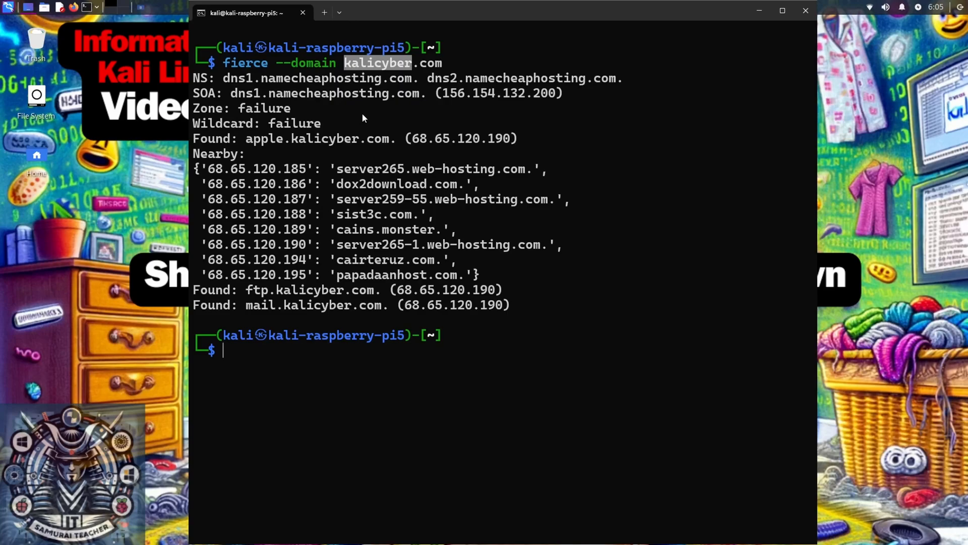
{"action": "mouse_move", "coordinate": [222, 81]}
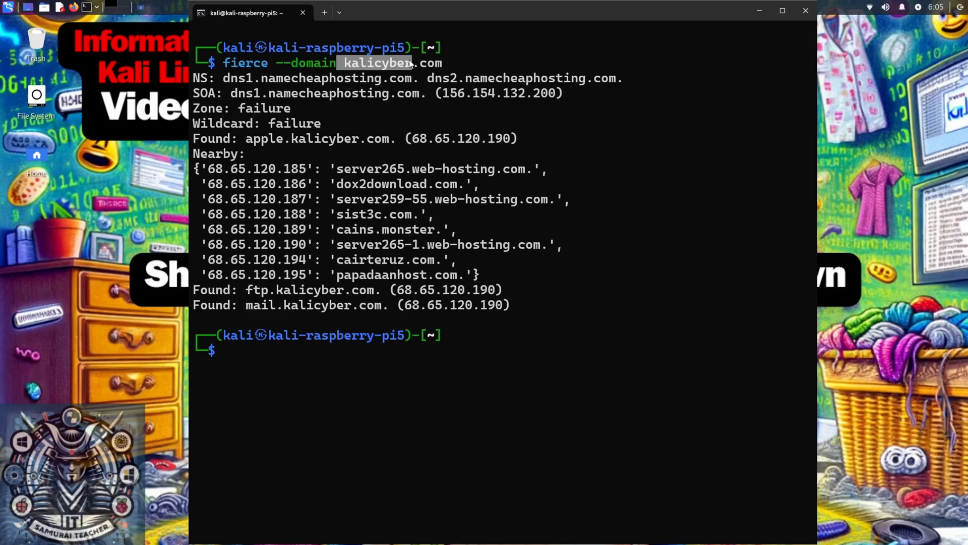
{"action": "mouse_move", "coordinate": [328, 116]}
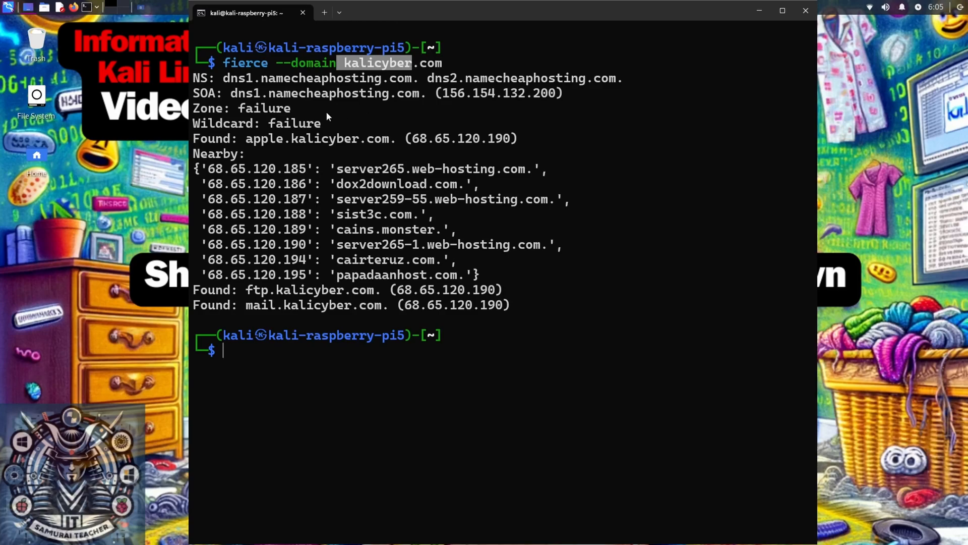
{"action": "mouse_move", "coordinate": [300, 116]}
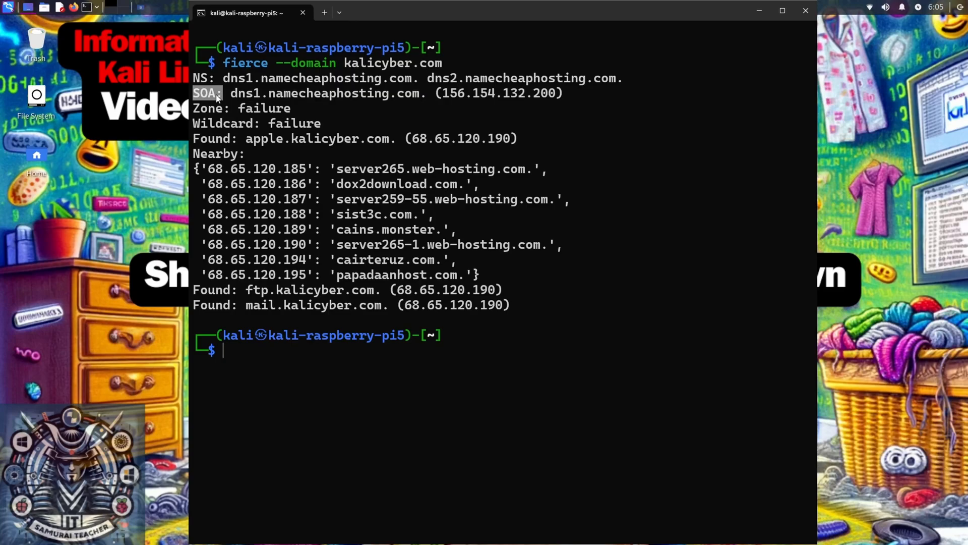
{"action": "mouse_move", "coordinate": [241, 97]}
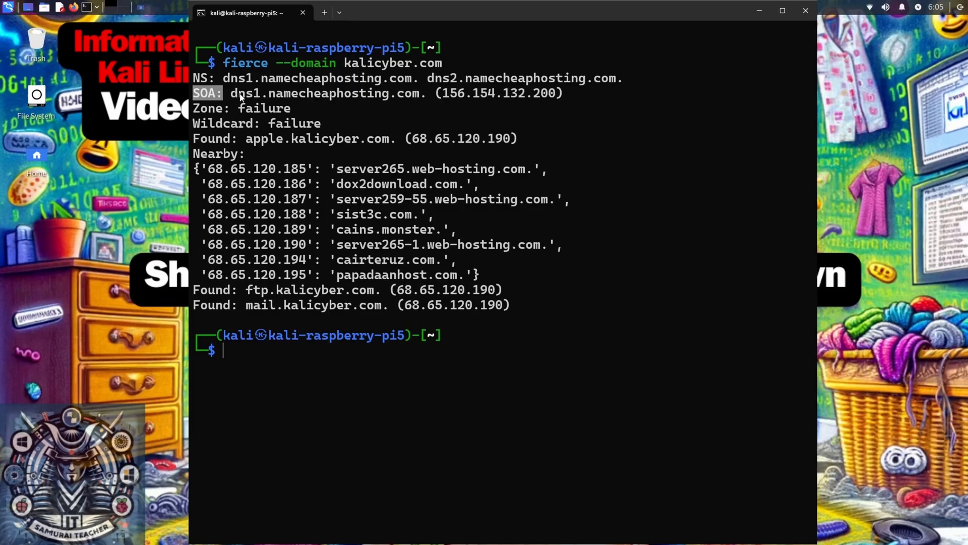
{"action": "double_click", "coordinate": [327, 93]}
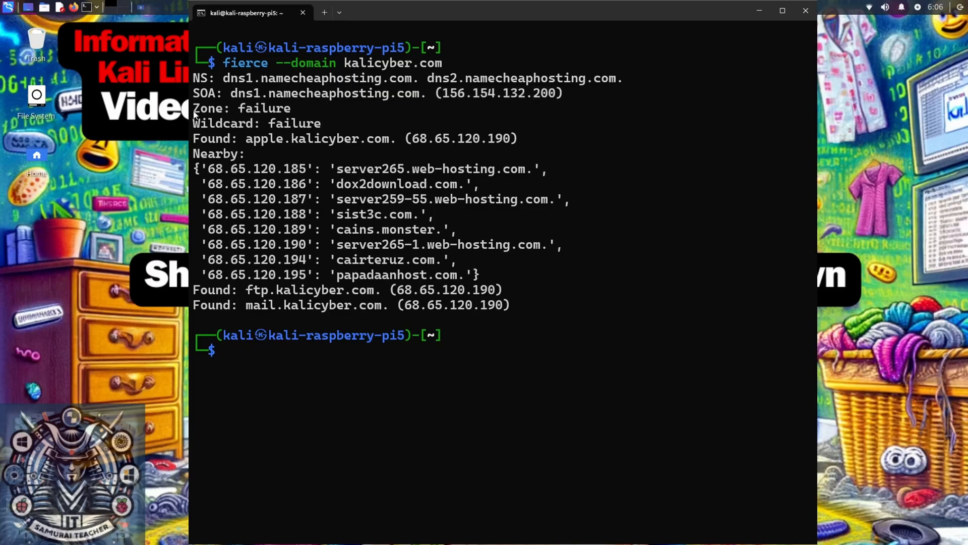
{"action": "double_click", "coordinate": [255, 108]}
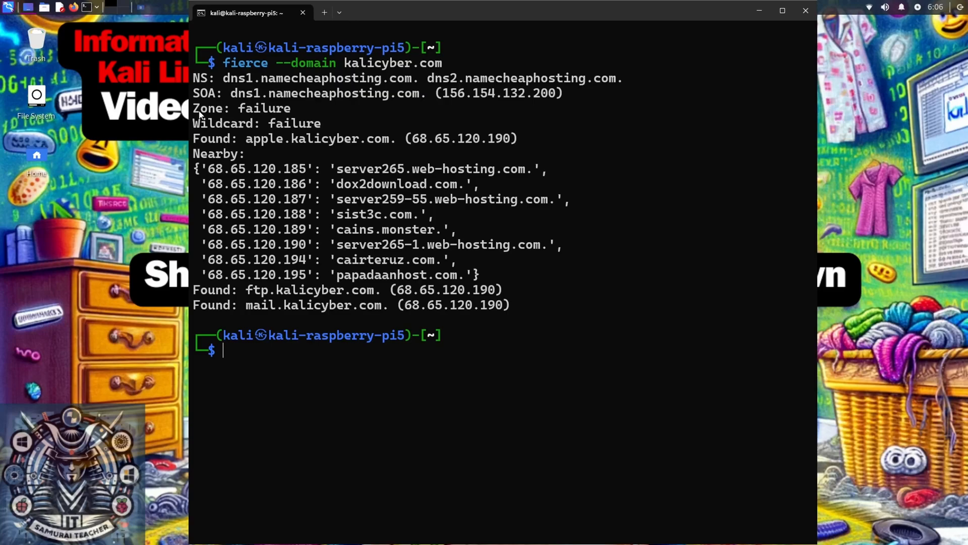
{"action": "left_click_drag", "start_coordinate": [197, 108], "coordinate": [318, 123]}
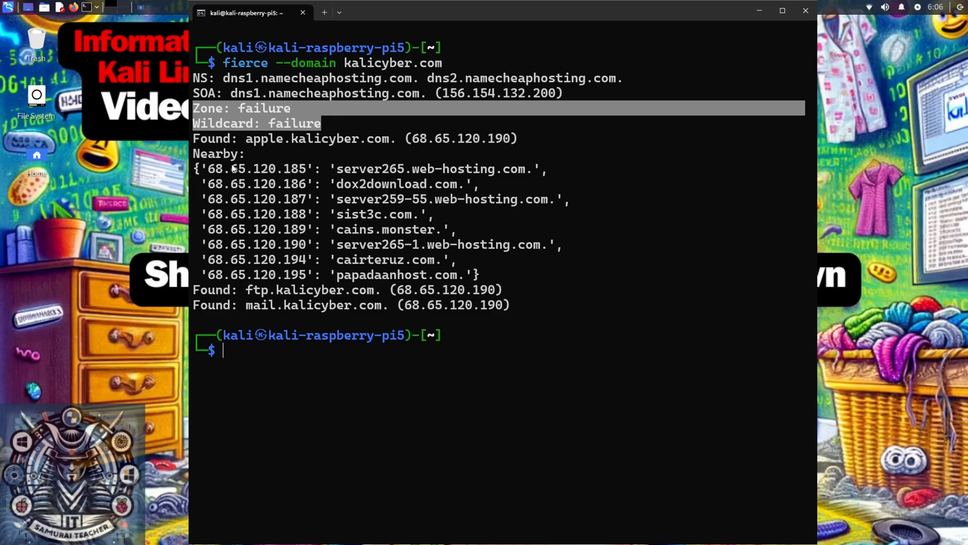
{"action": "mouse_move", "coordinate": [234, 170]}
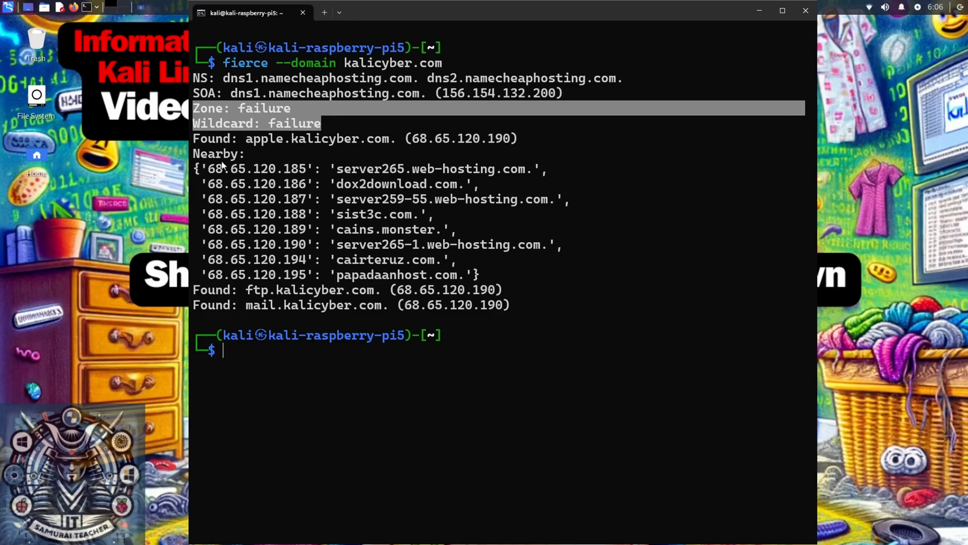
{"action": "mouse_move", "coordinate": [236, 149]}
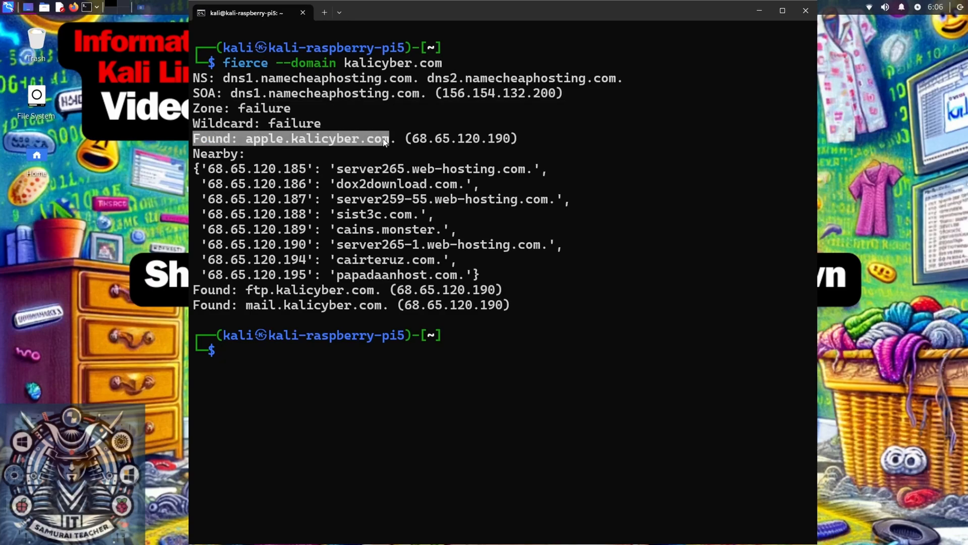
{"action": "mouse_move", "coordinate": [385, 142]}
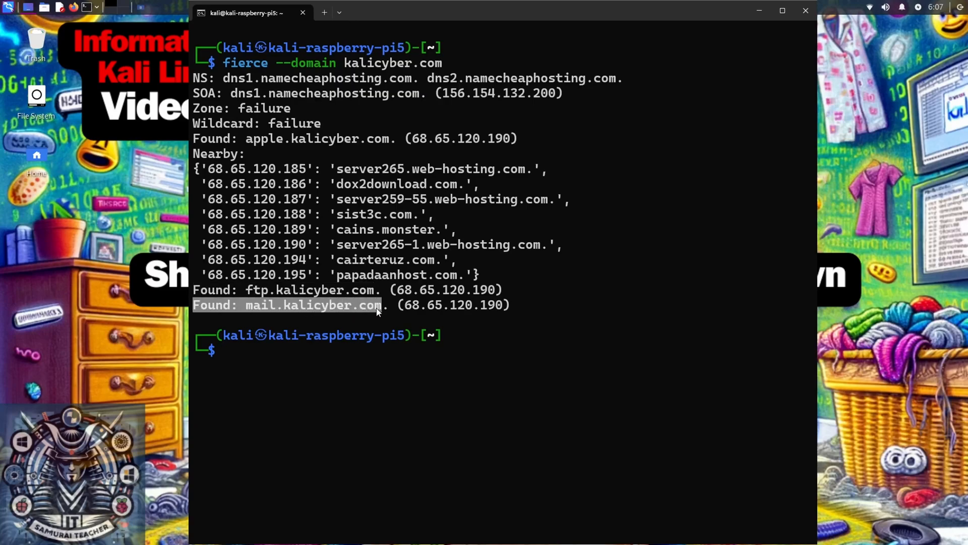
{"action": "mouse_move", "coordinate": [385, 294]}
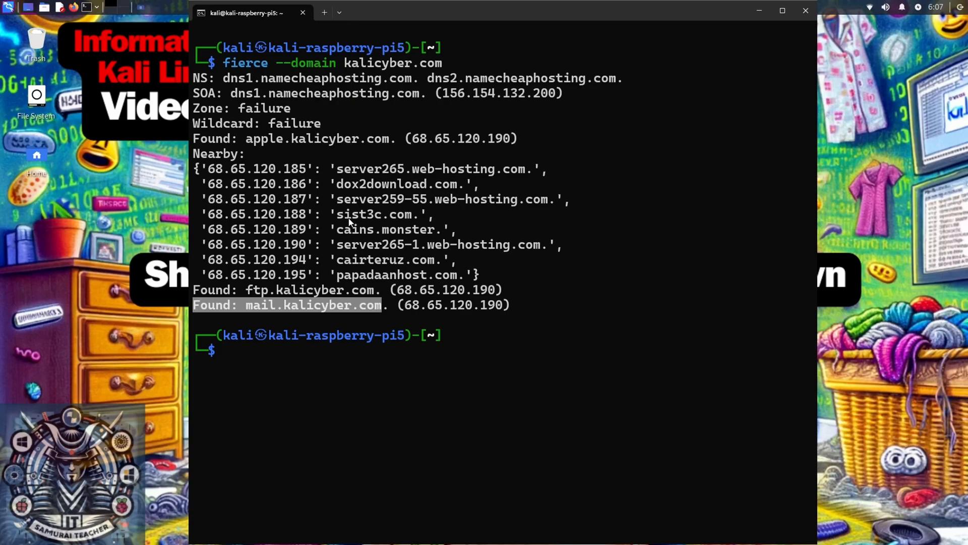
{"action": "mouse_move", "coordinate": [419, 231]}
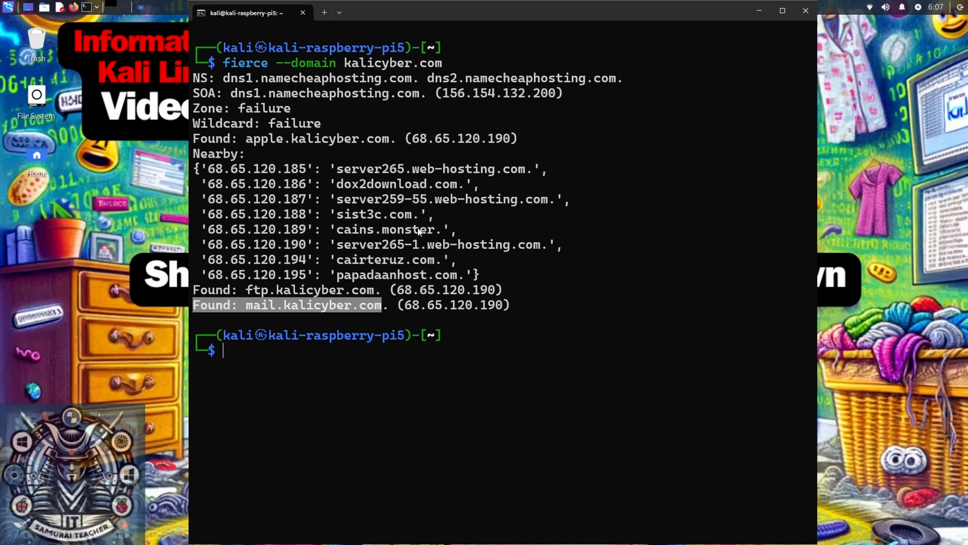
{"action": "mouse_move", "coordinate": [436, 294]}
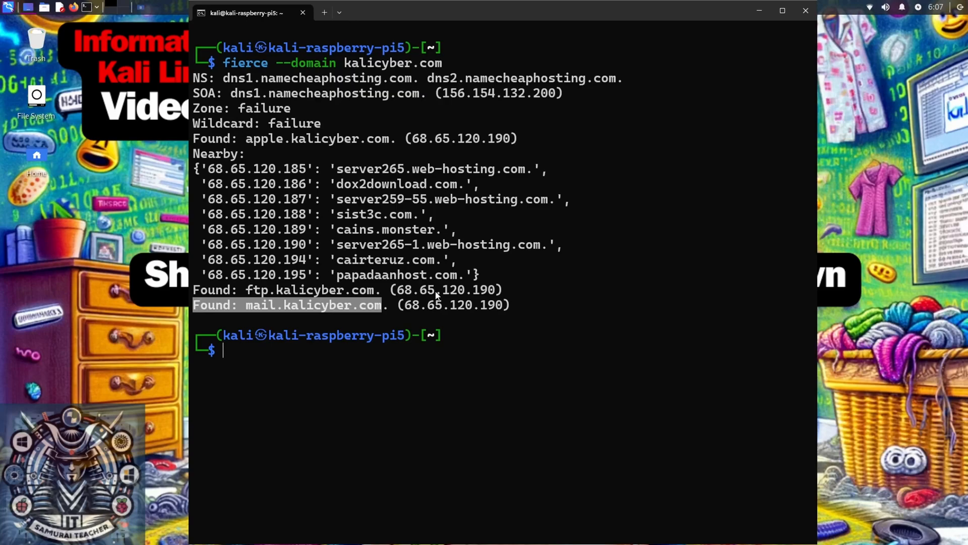
{"action": "mouse_move", "coordinate": [488, 297]}
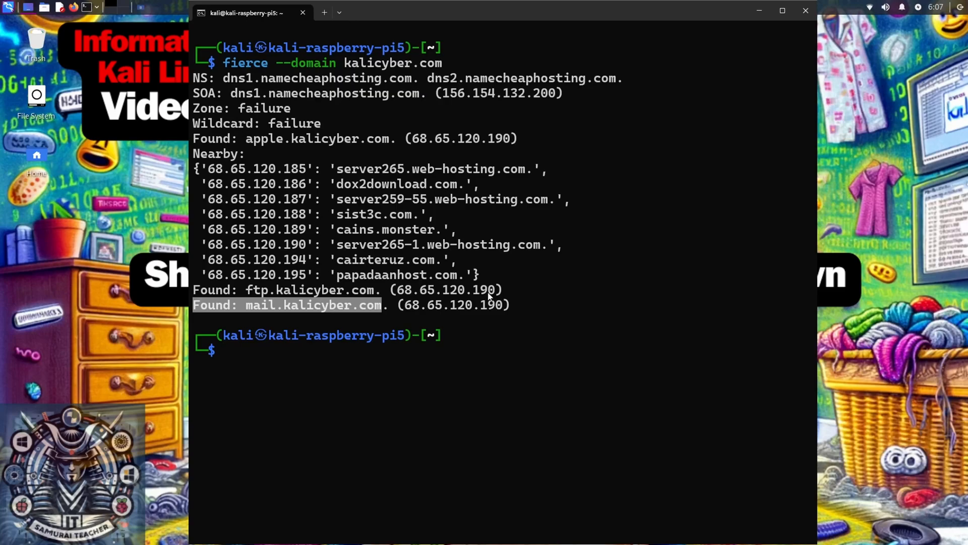
{"action": "mouse_move", "coordinate": [457, 297]}
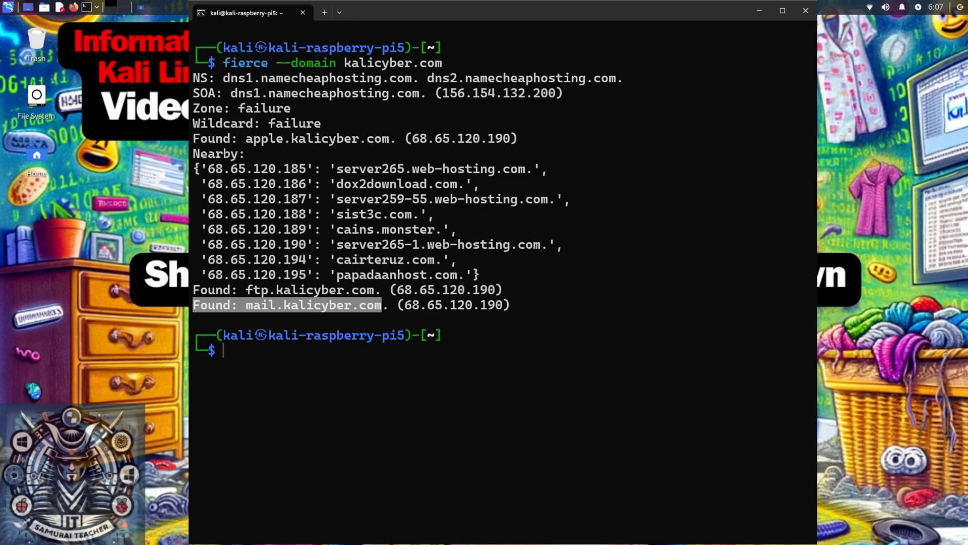
{"action": "mouse_move", "coordinate": [460, 295]}
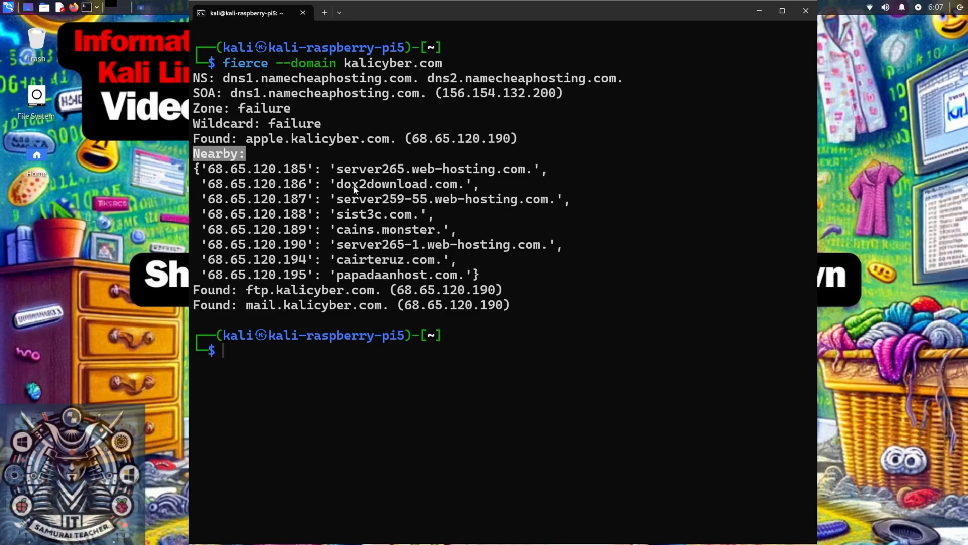
{"action": "mouse_move", "coordinate": [394, 273]}
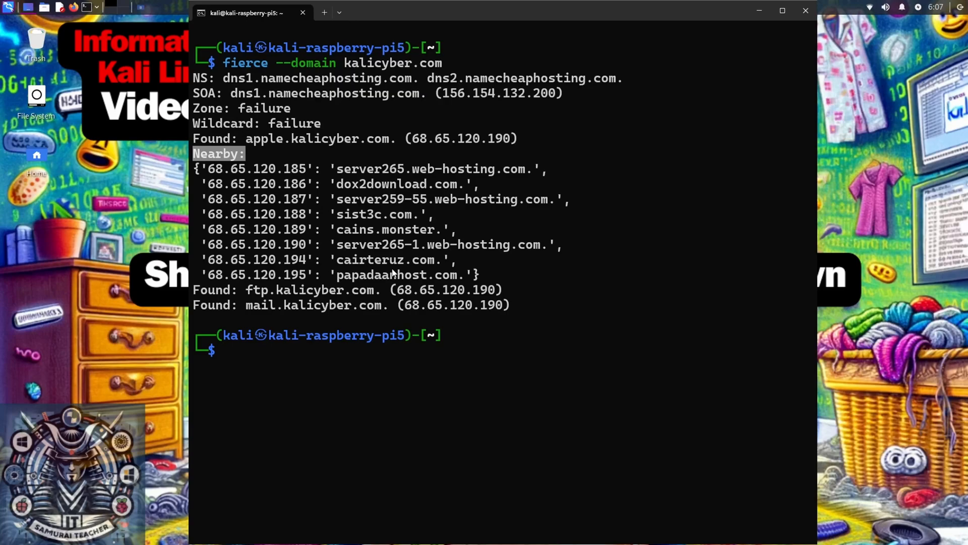
{"action": "mouse_move", "coordinate": [381, 258]}
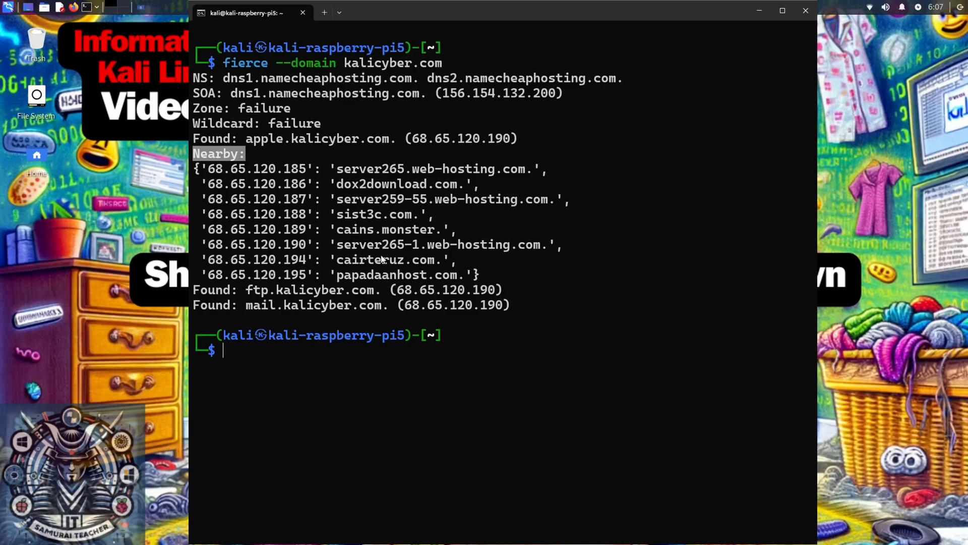
{"action": "mouse_move", "coordinate": [410, 253]}
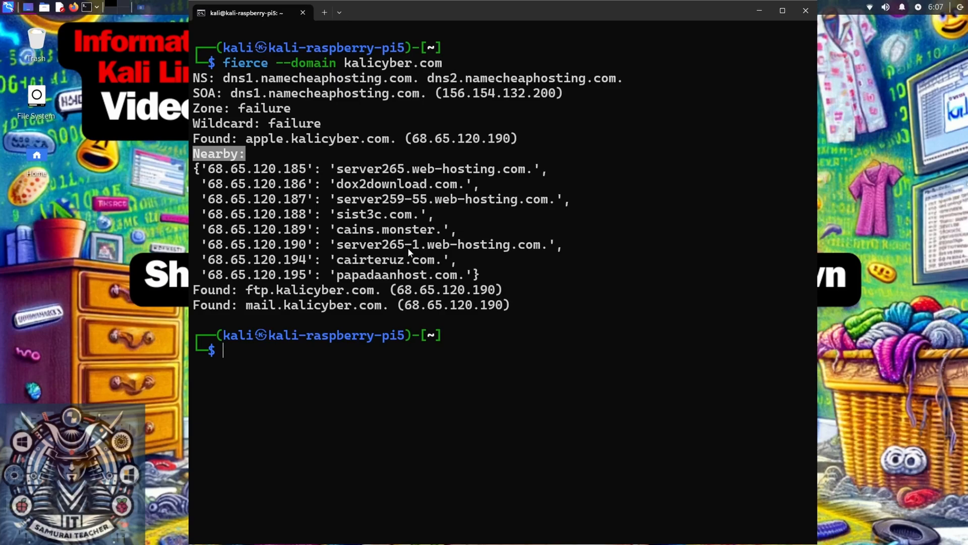
{"action": "mouse_move", "coordinate": [391, 253]}
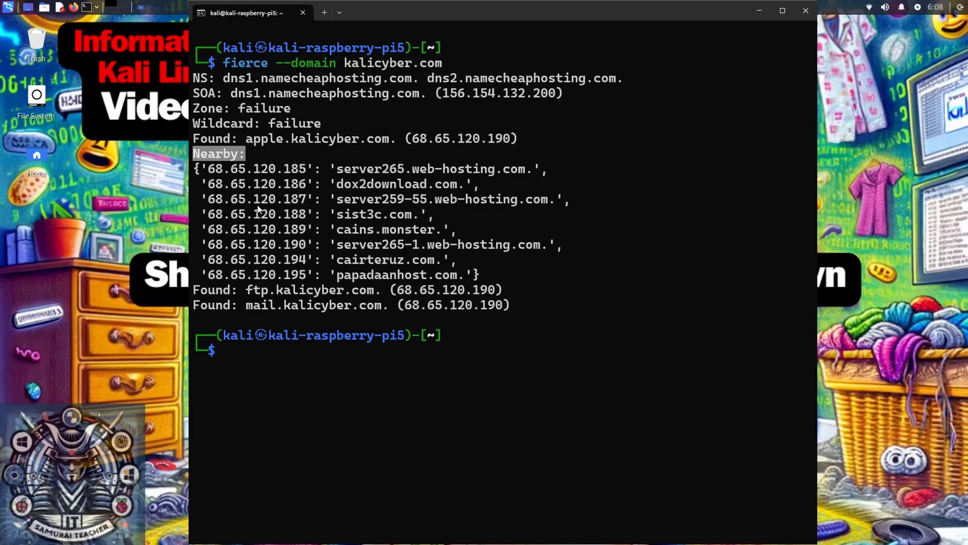
{"action": "mouse_move", "coordinate": [330, 232]}
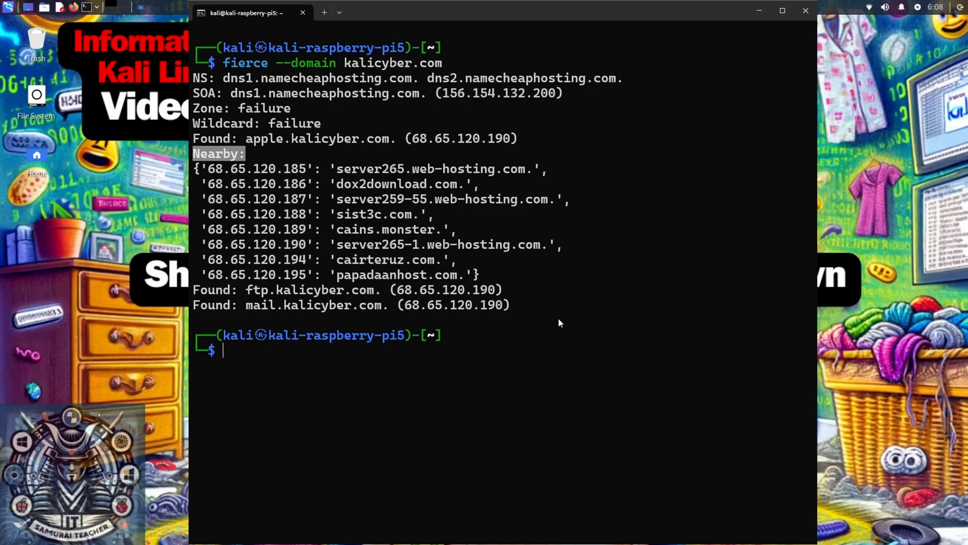
{"action": "mouse_move", "coordinate": [416, 248]}
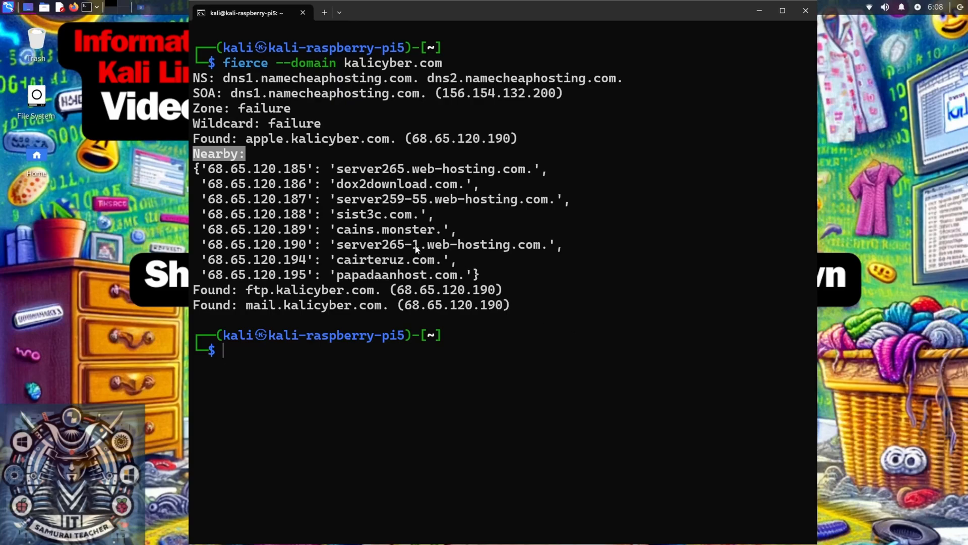